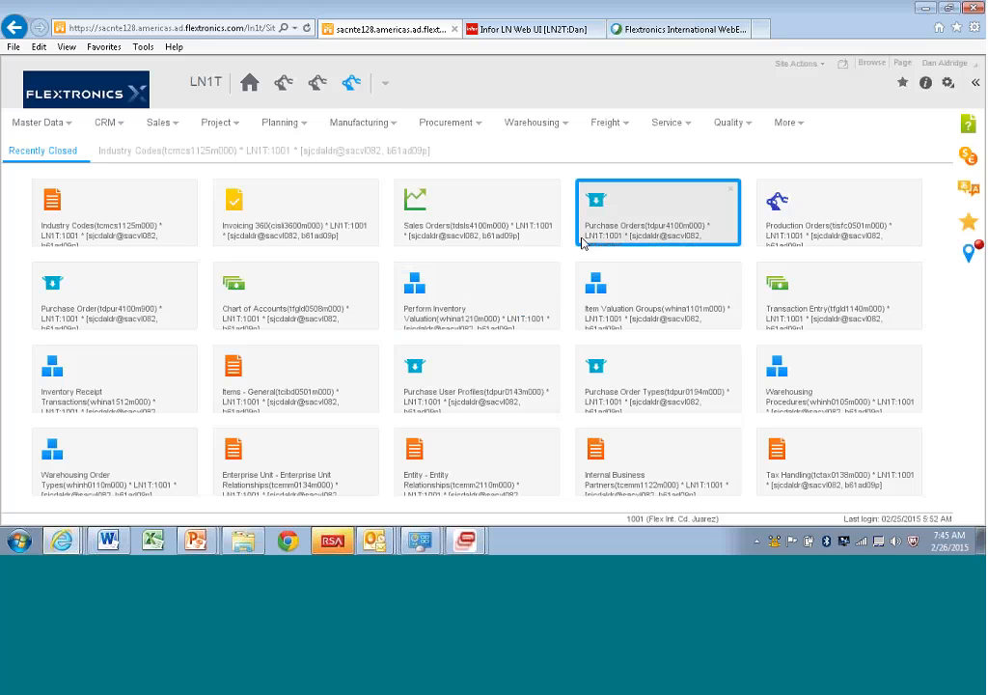
{"action": "mouse_move", "coordinate": [789, 130]}
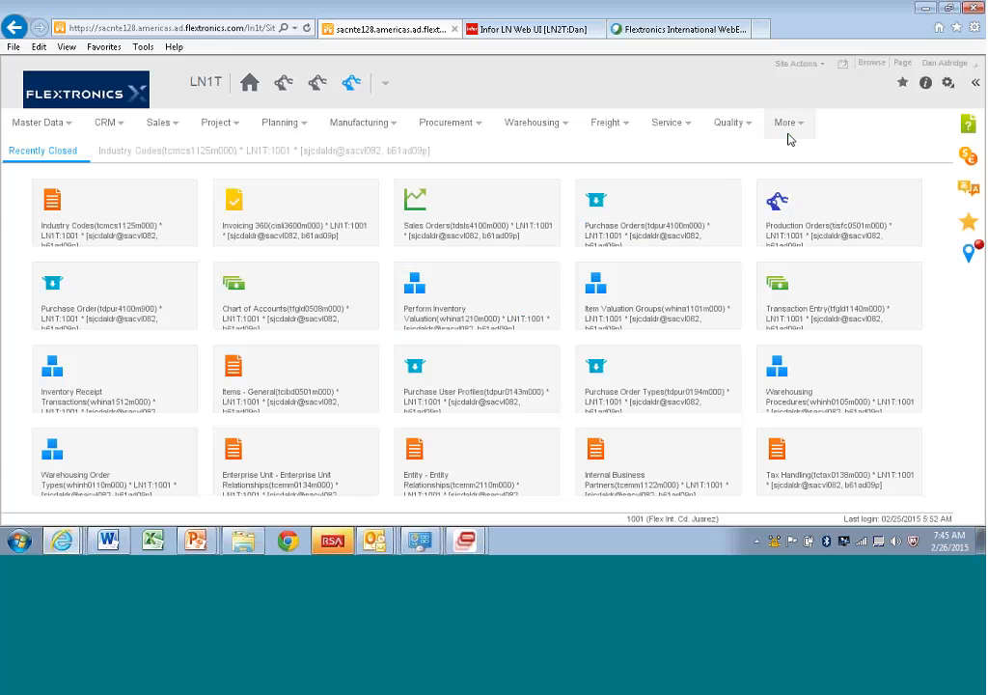
- Navigate from More through Financials toward the Financial Statements session
{"action": "left_click", "coordinate": [787, 122]}
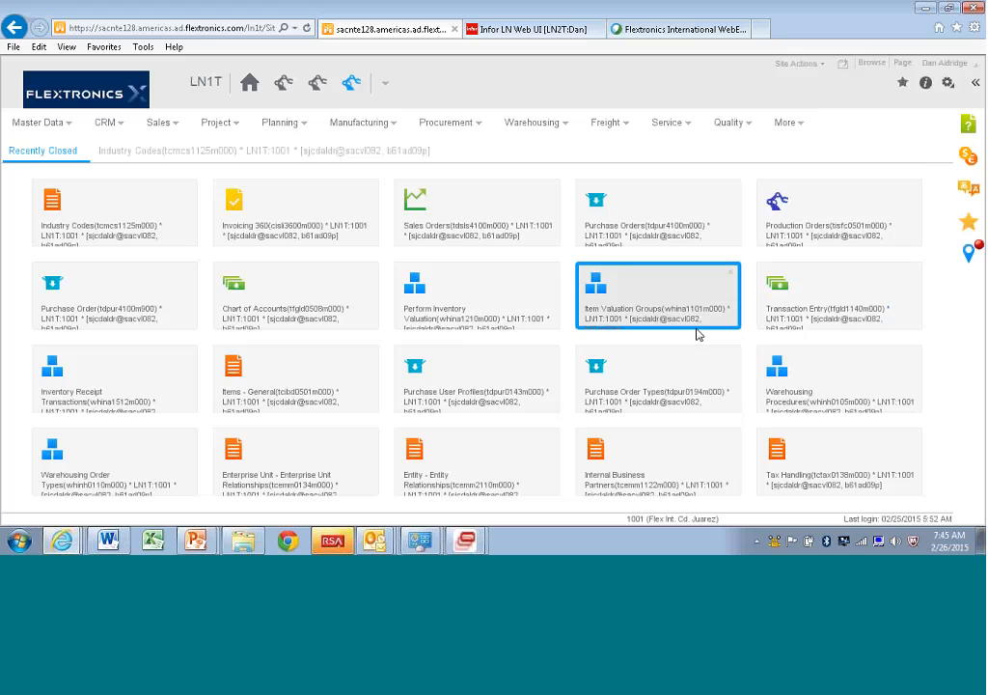
{"action": "left_click", "coordinate": [785, 122]}
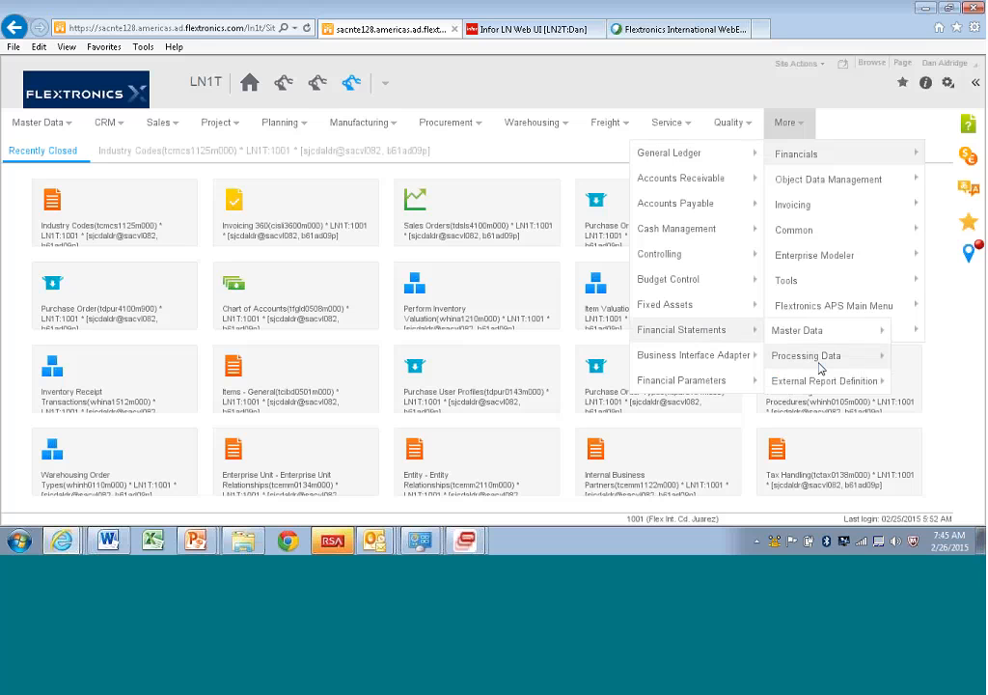
{"action": "mouse_move", "coordinate": [797, 330]}
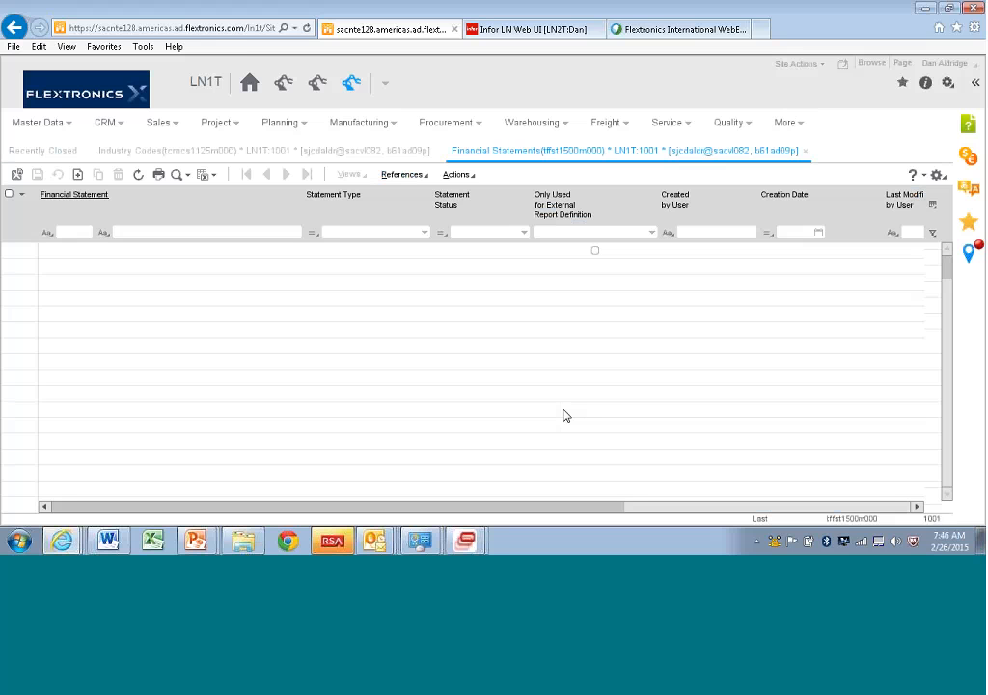
- Close the empty Financial Statements session and return to More > Financials for External Report Definition
{"action": "left_click", "coordinate": [74, 232]}
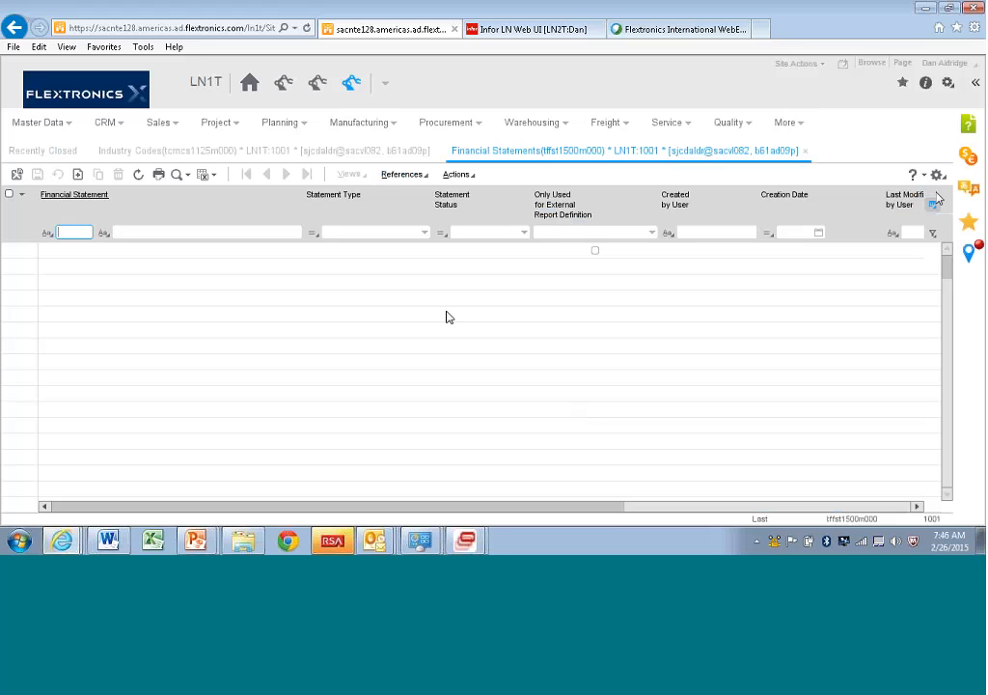
{"action": "mouse_move", "coordinate": [916, 174]}
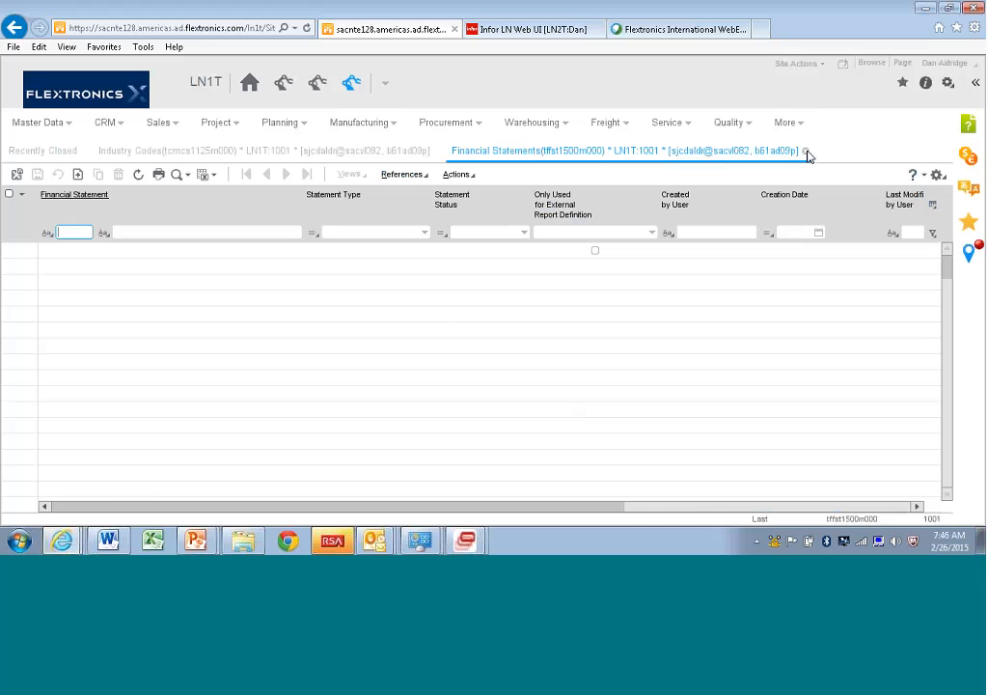
{"action": "left_click", "coordinate": [43, 151]}
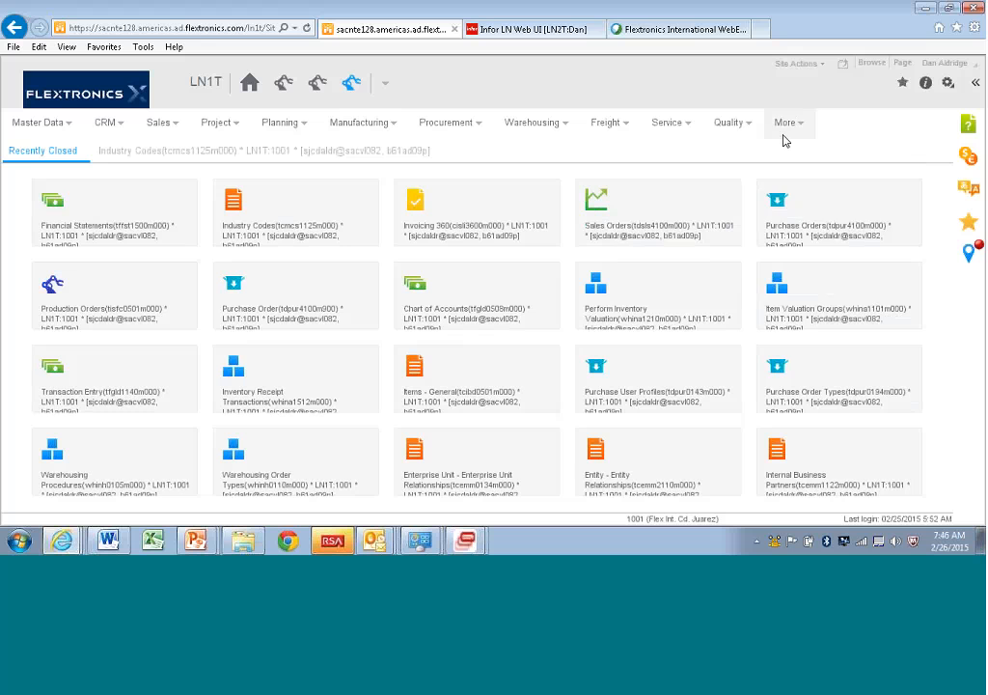
{"action": "left_click", "coordinate": [786, 122]}
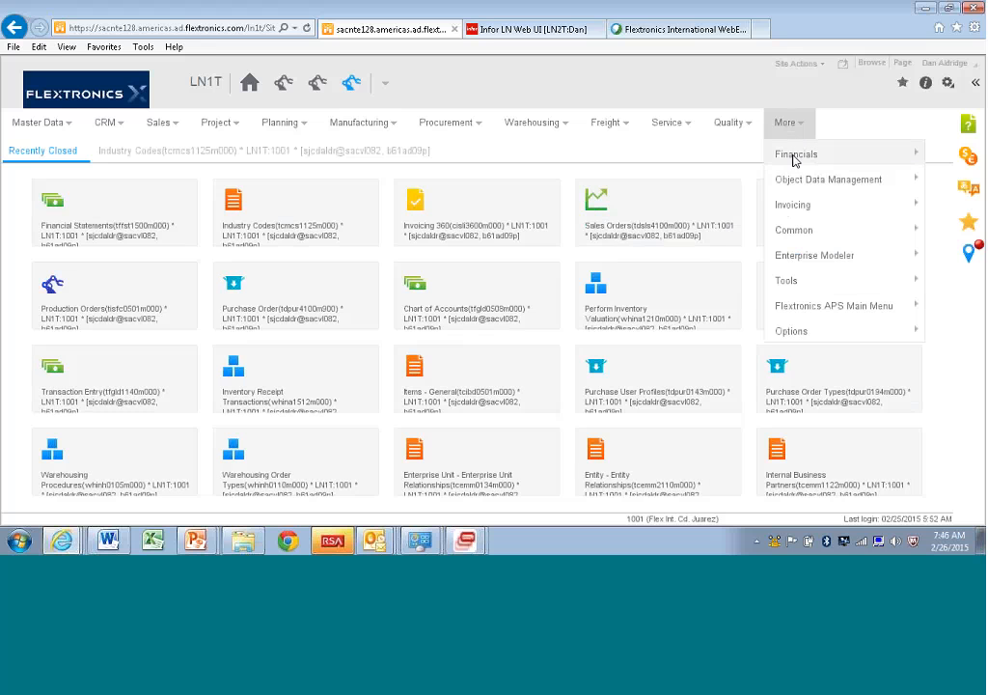
{"action": "left_click", "coordinate": [796, 154]}
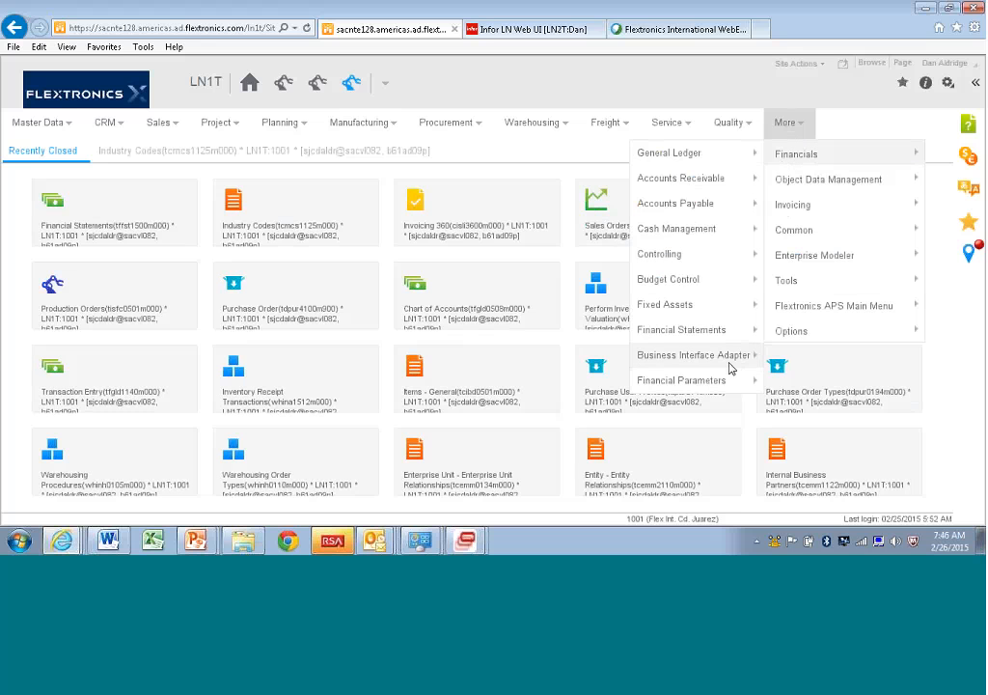
{"action": "mouse_move", "coordinate": [682, 329]}
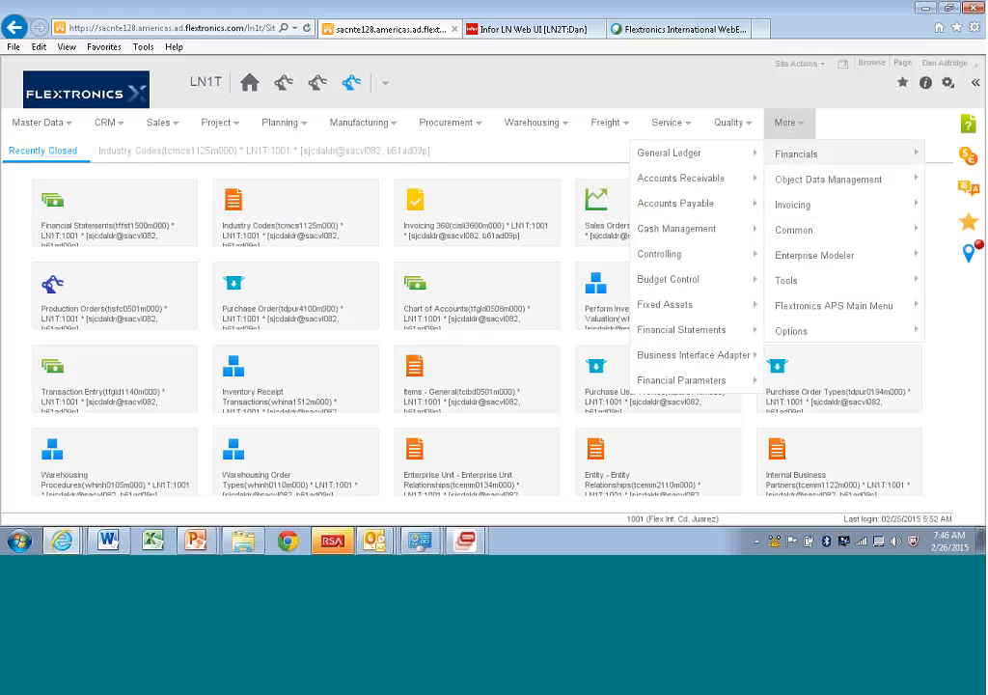
{"action": "mouse_move", "coordinate": [685, 329]}
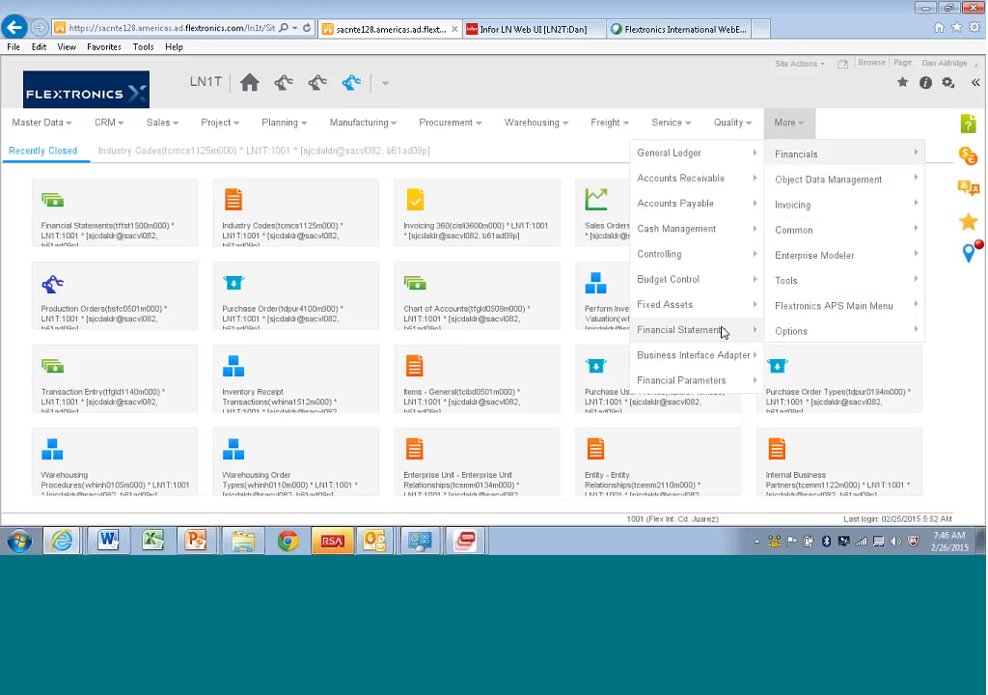
{"action": "mouse_move", "coordinate": [681, 329]}
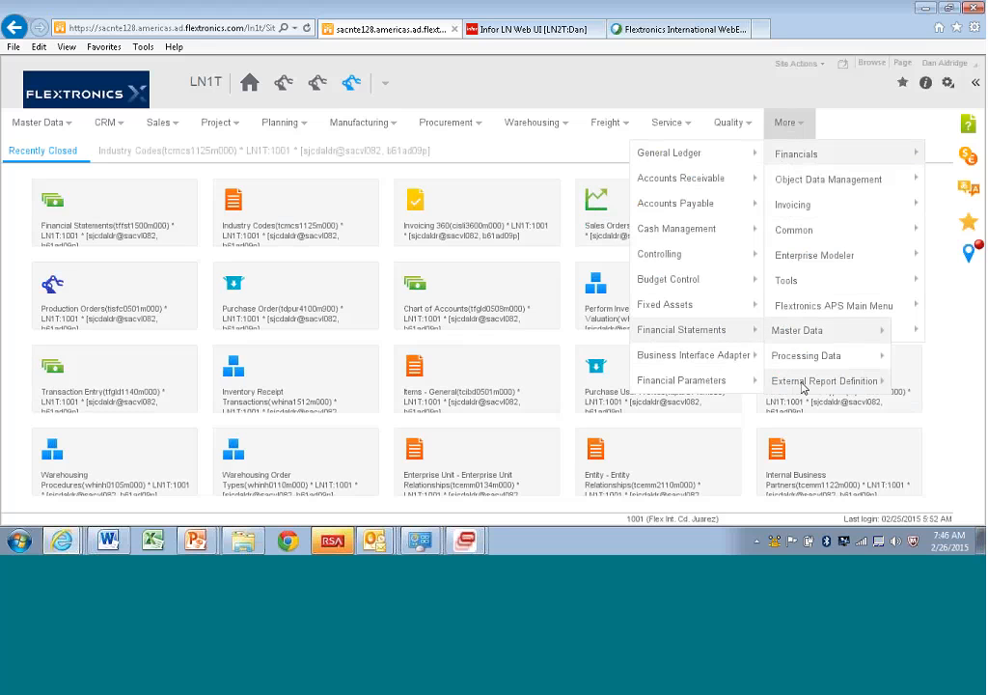
{"action": "mouse_move", "coordinate": [681, 329]}
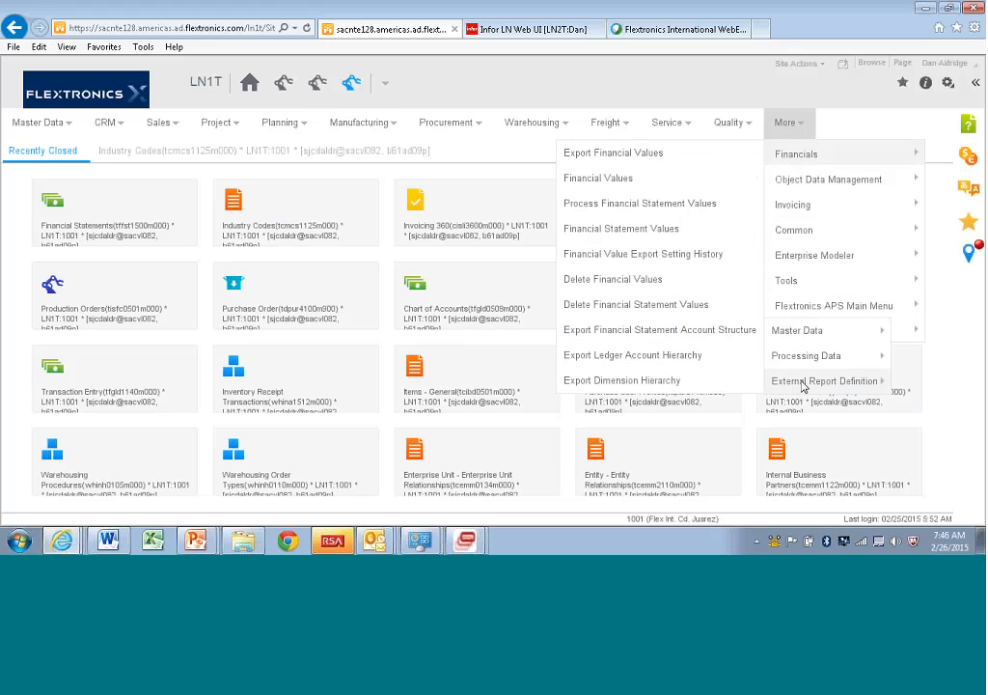
{"action": "mouse_move", "coordinate": [881, 386]}
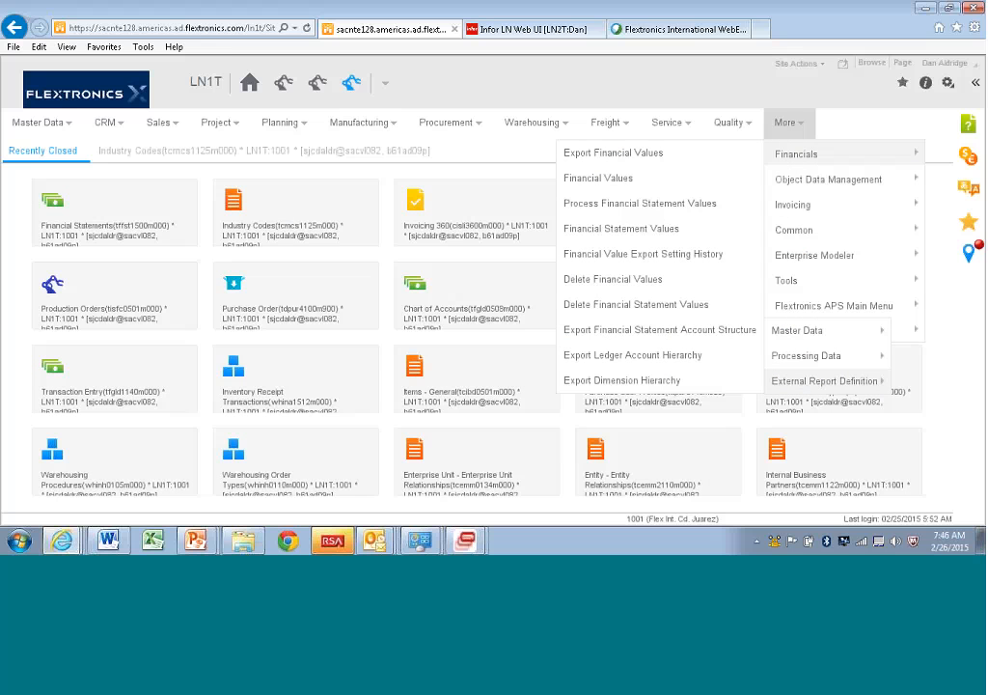
{"action": "mouse_move", "coordinate": [659, 202]}
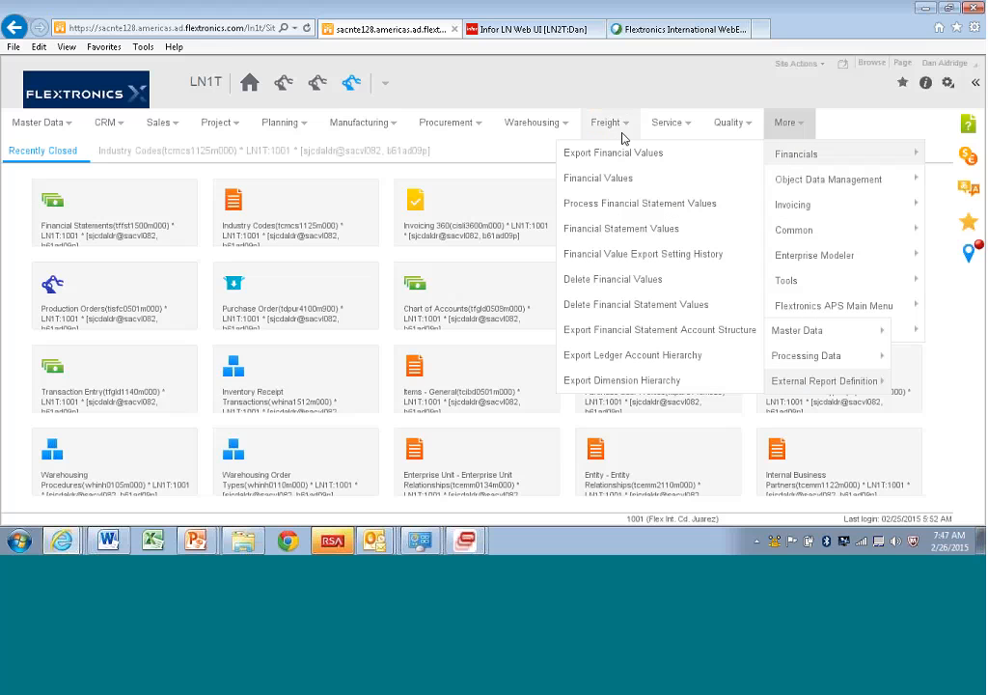
{"action": "mouse_move", "coordinate": [615, 153]}
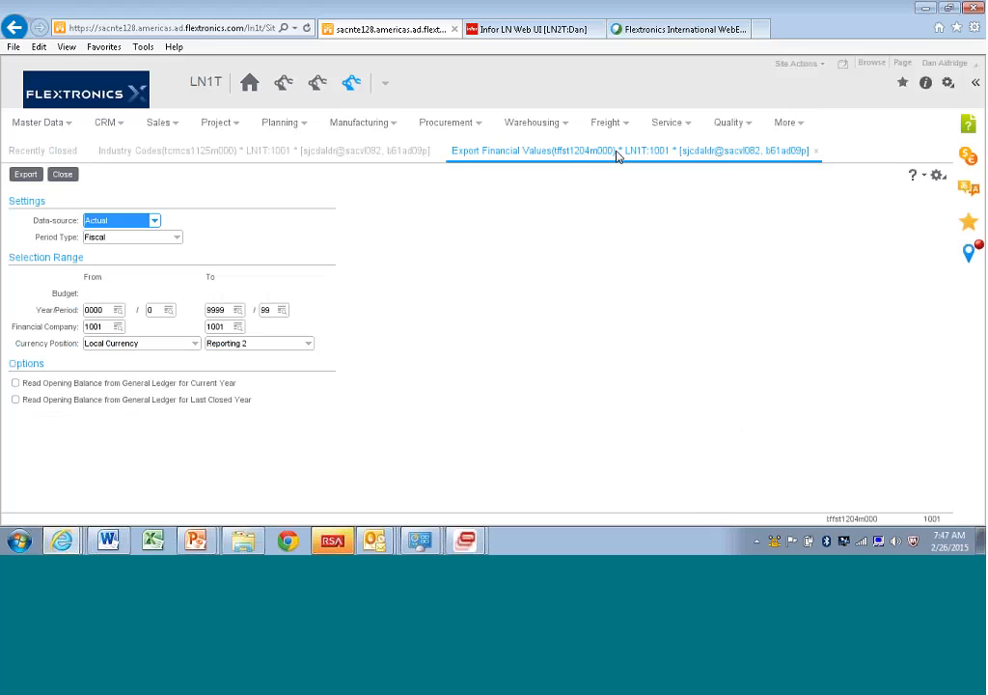
{"action": "mouse_move", "coordinate": [481, 302]}
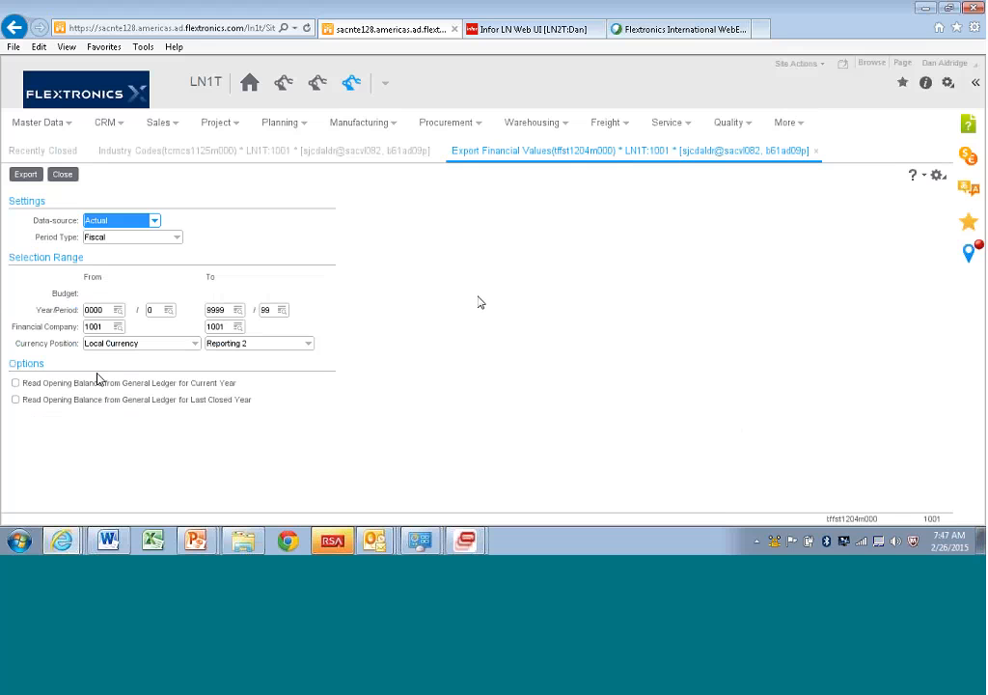
{"action": "mouse_move", "coordinate": [181, 348]}
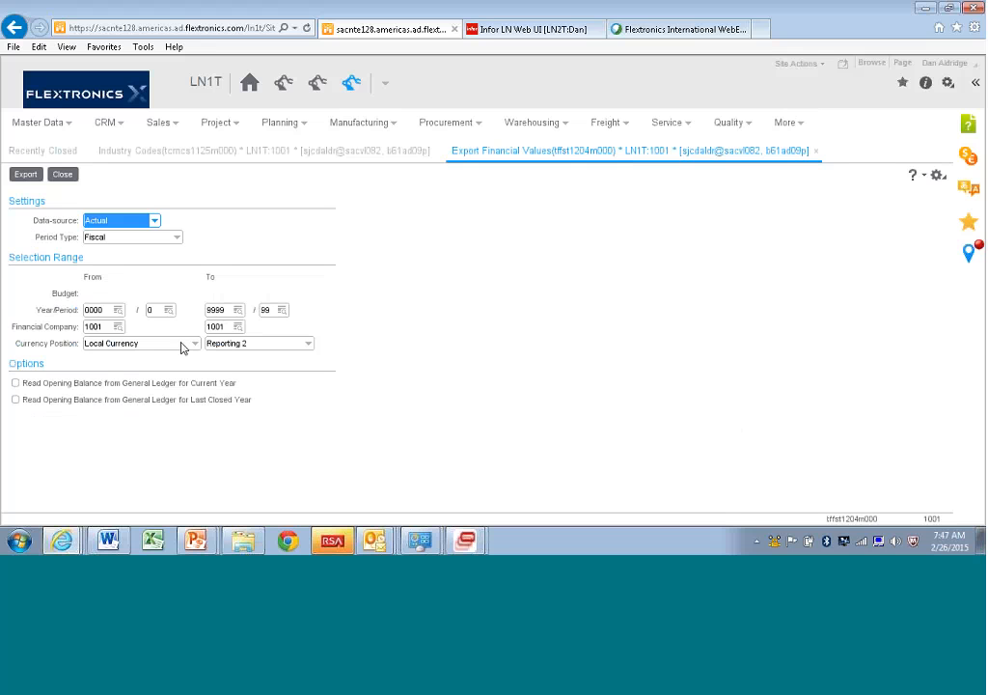
{"action": "mouse_move", "coordinate": [181, 352]}
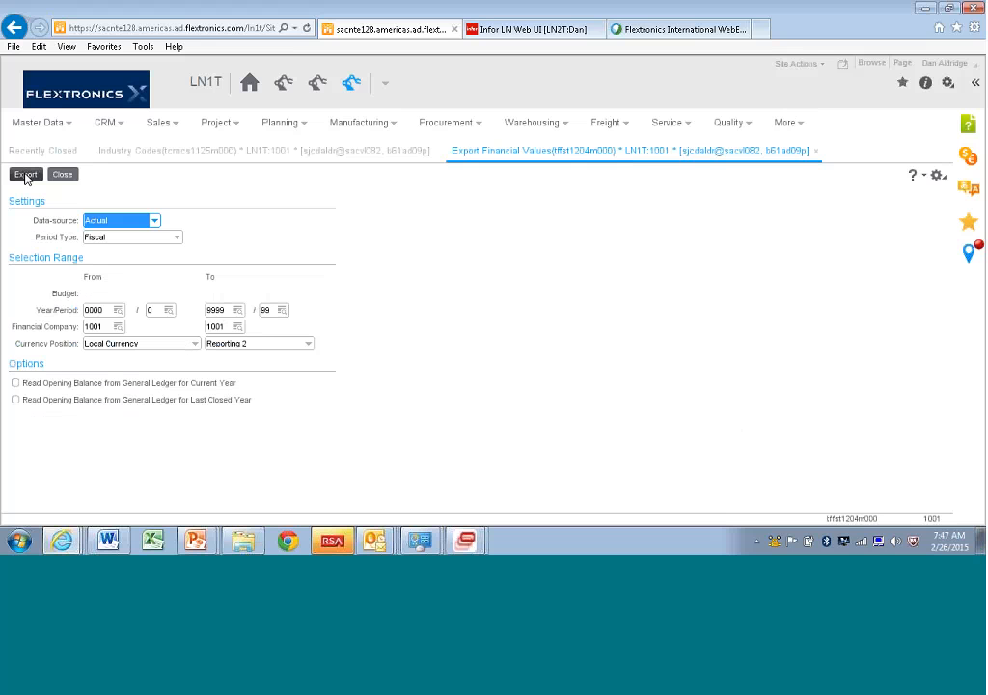
- Run Export Financial Values for company 1001 with defaults and acknowledge the success message
{"action": "left_click", "coordinate": [25, 173]}
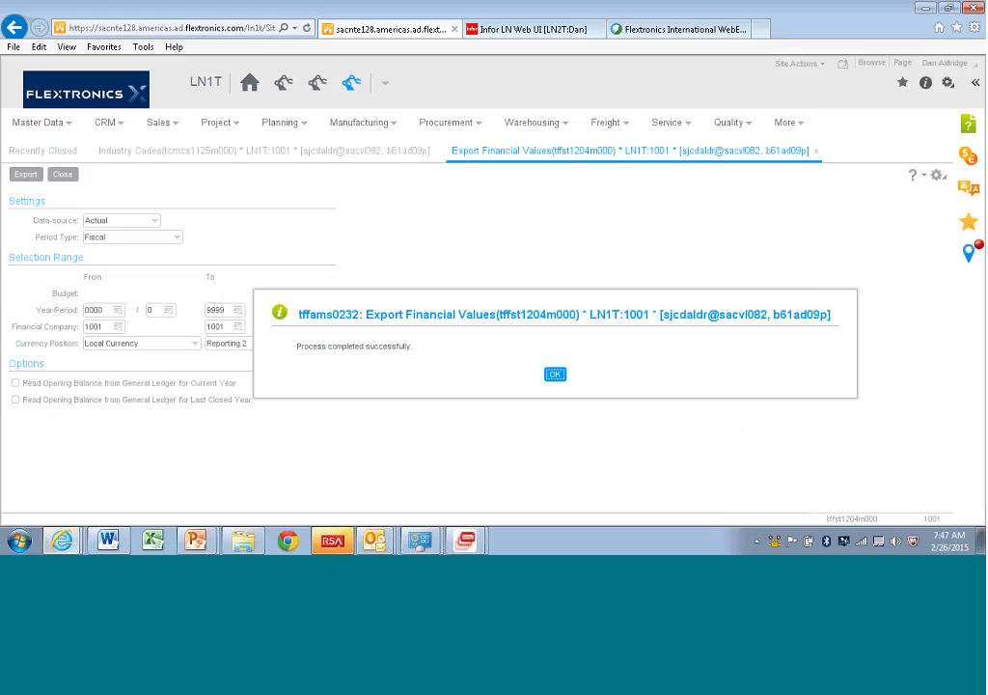
{"action": "left_click", "coordinate": [554, 374]}
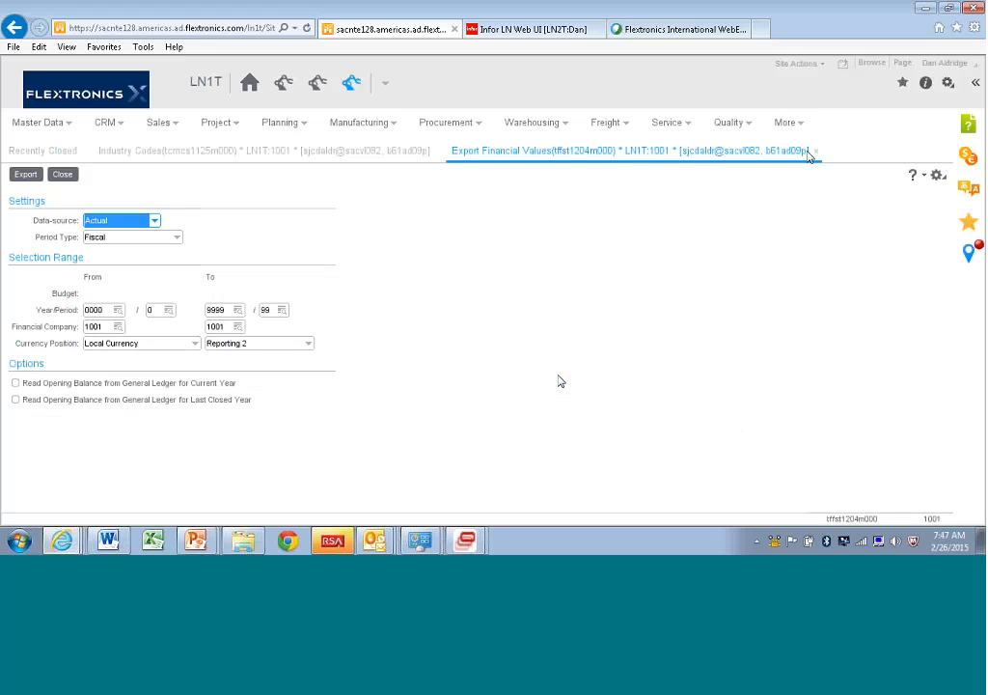
{"action": "mouse_move", "coordinate": [815, 155]}
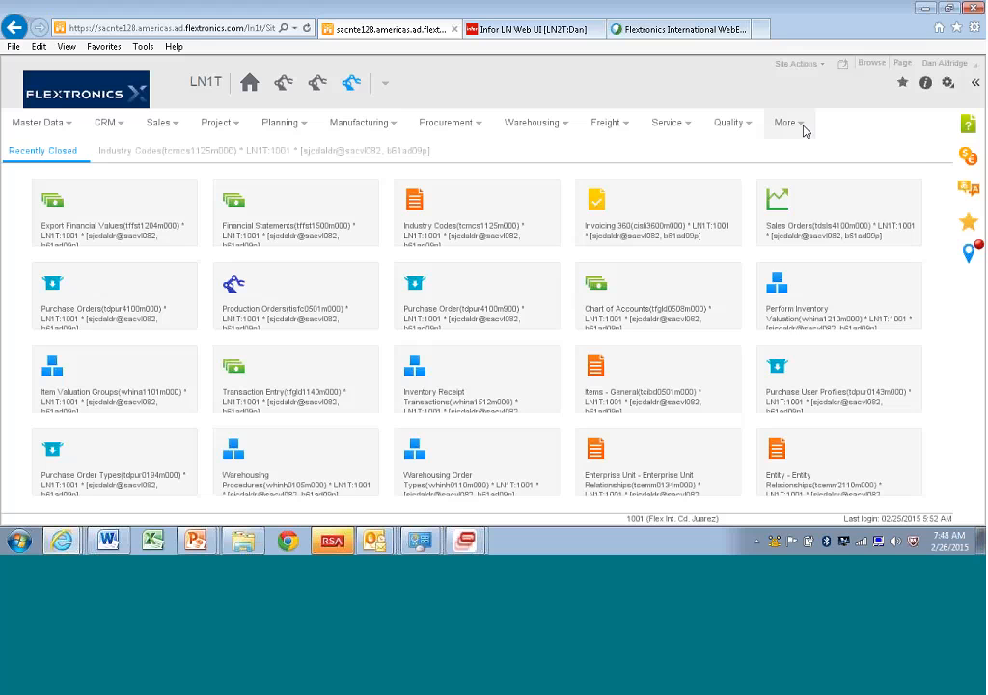
- Reopen More to reach the Financials > Financial Statements session list
{"action": "left_click", "coordinate": [786, 122]}
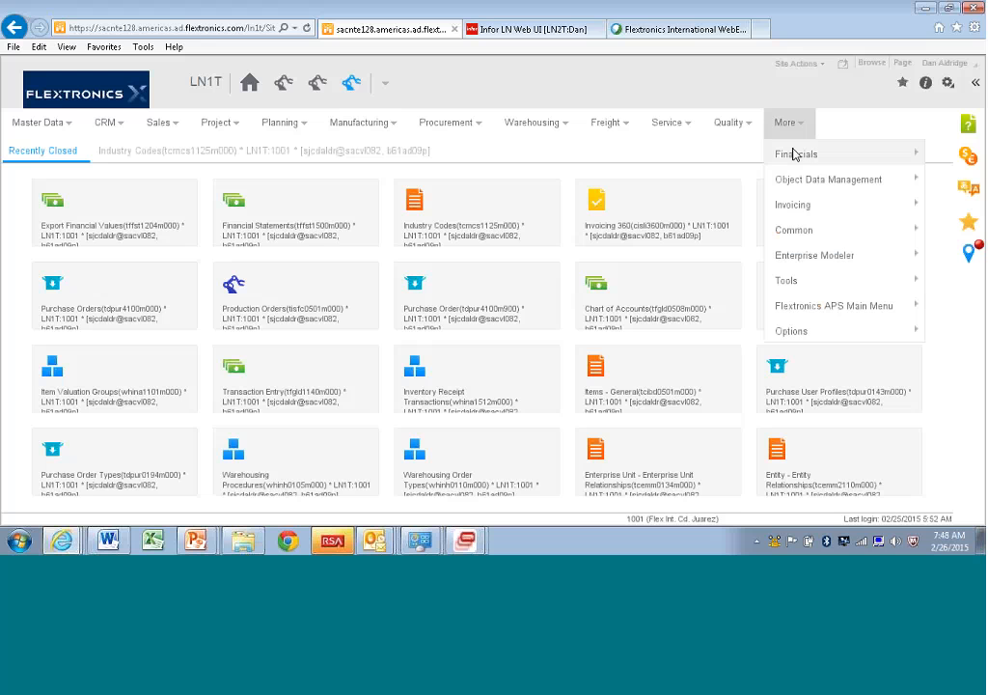
{"action": "mouse_move", "coordinate": [795, 154]}
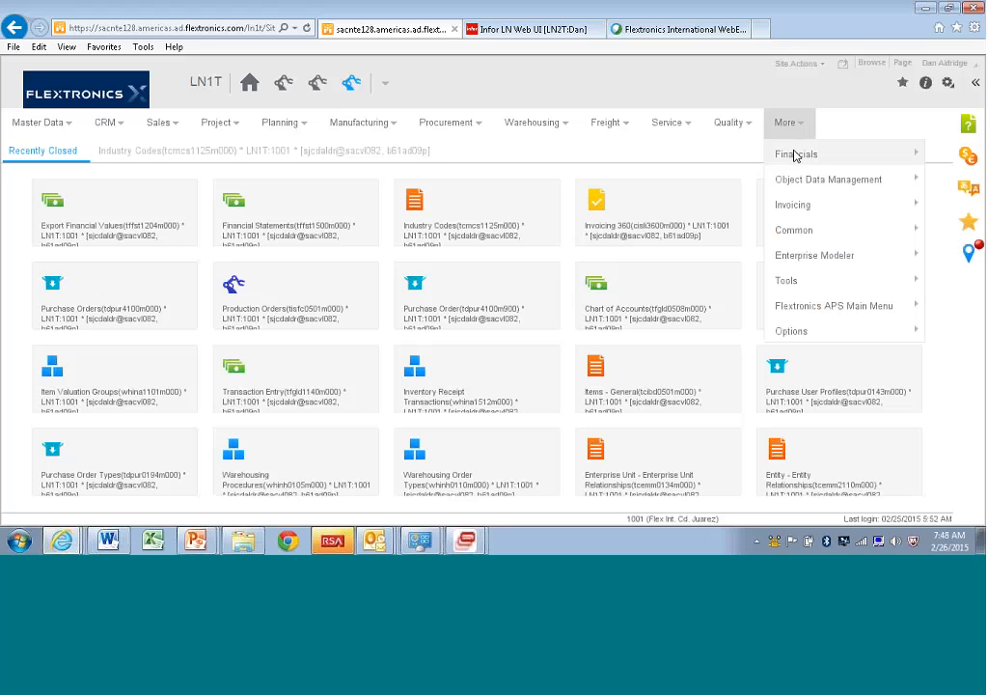
{"action": "mouse_move", "coordinate": [828, 179]}
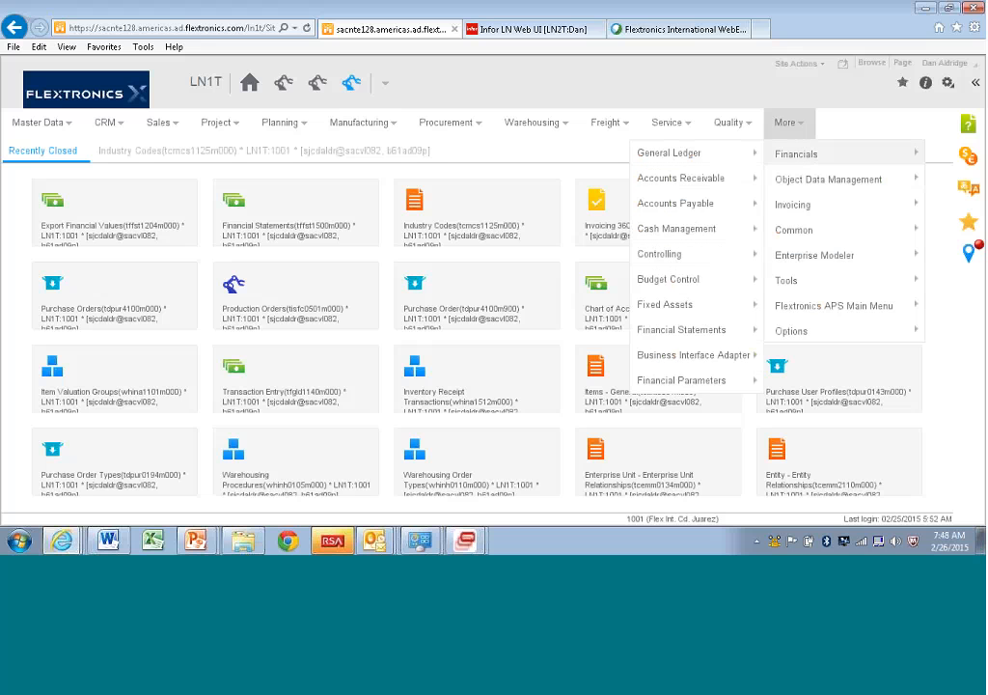
{"action": "mouse_move", "coordinate": [682, 329]}
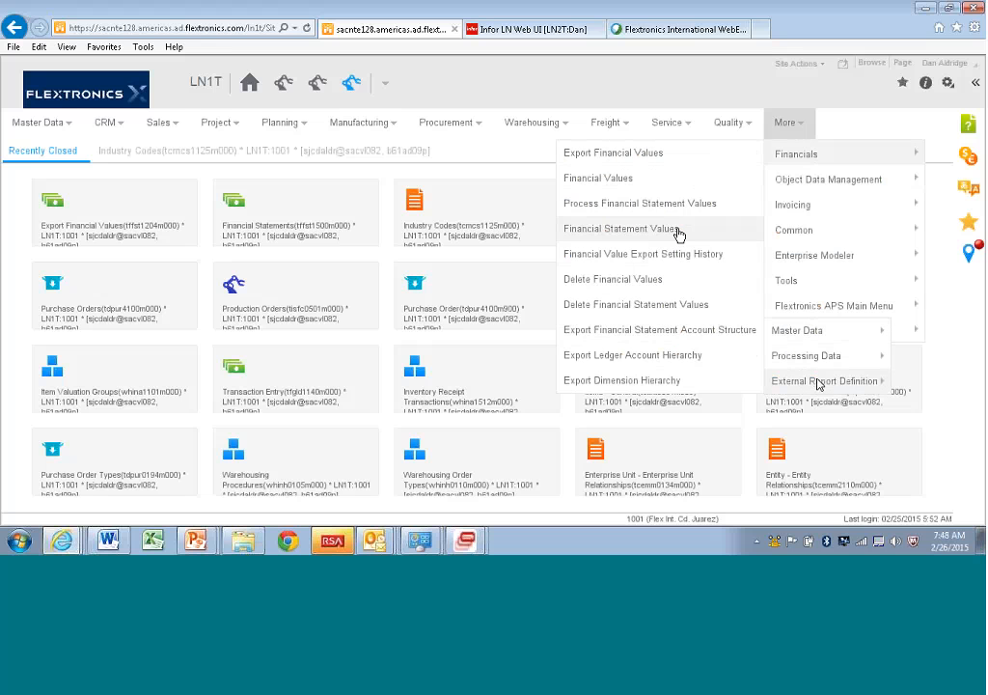
- Load Financial Values for company 1001, 2015 period 1, showing its two ledger account lines
{"action": "left_click", "coordinate": [785, 123]}
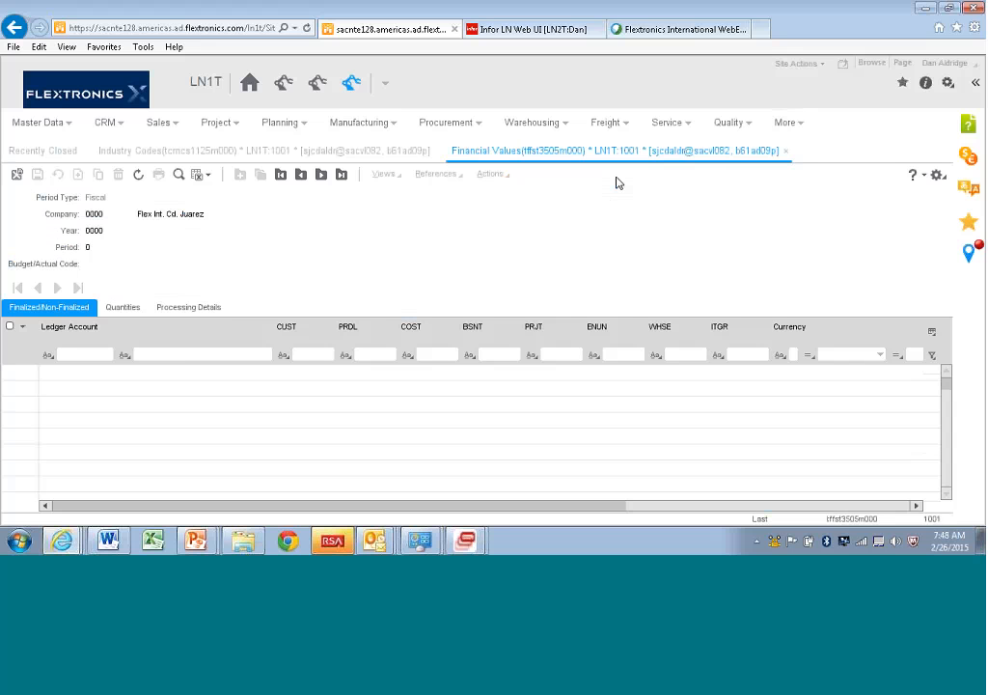
{"action": "left_click", "coordinate": [320, 174]}
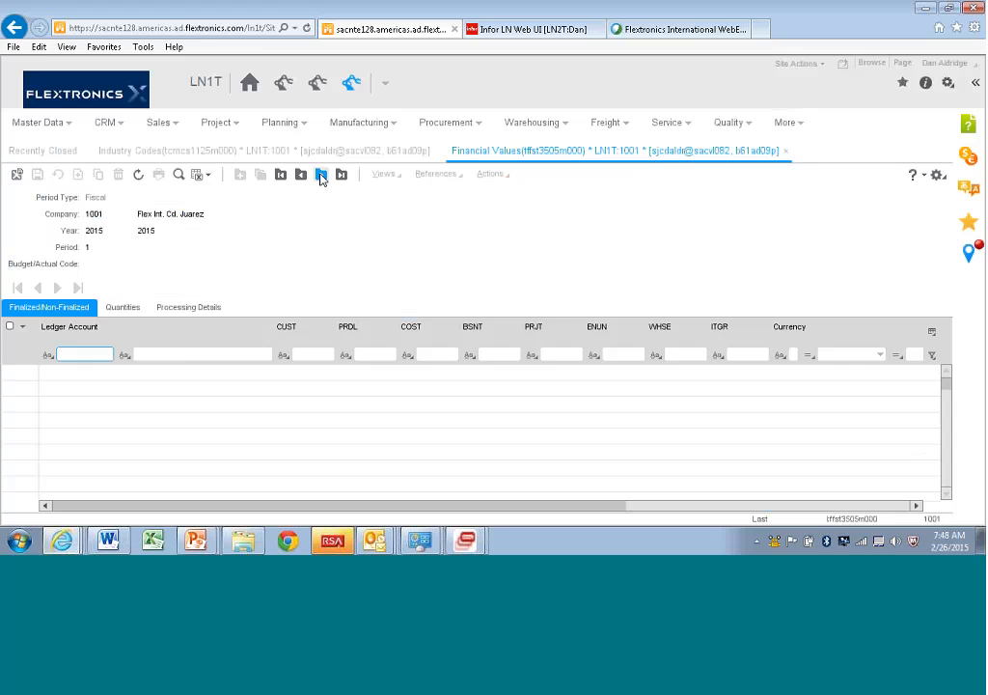
{"action": "left_click", "coordinate": [321, 174]}
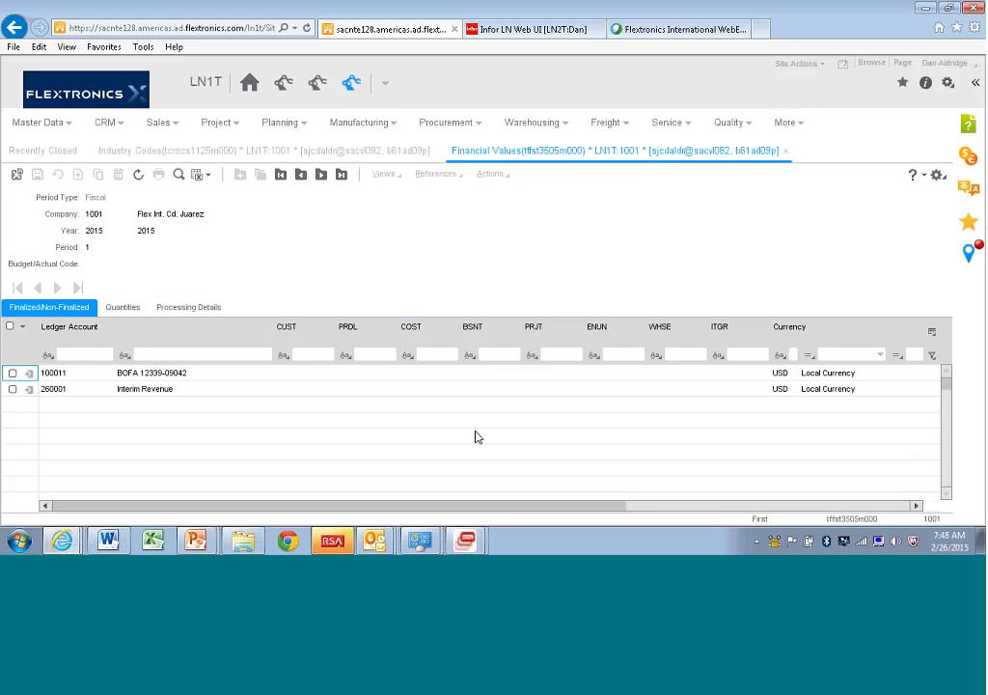
{"action": "mouse_move", "coordinate": [89, 210]}
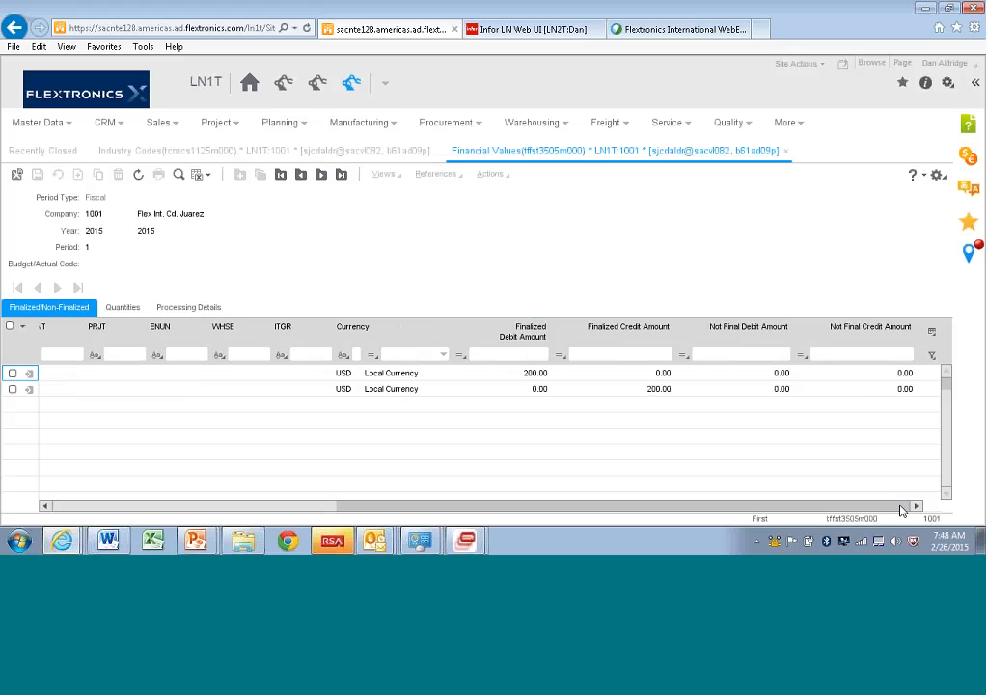
{"action": "left_click", "coordinate": [628, 326]}
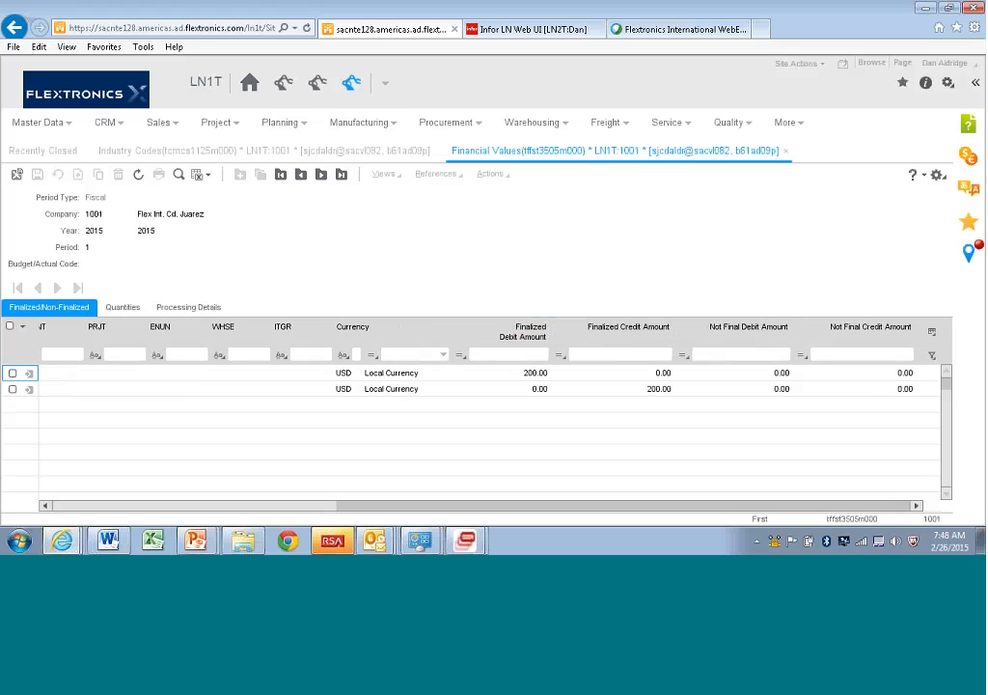
{"action": "mouse_move", "coordinate": [300, 222]}
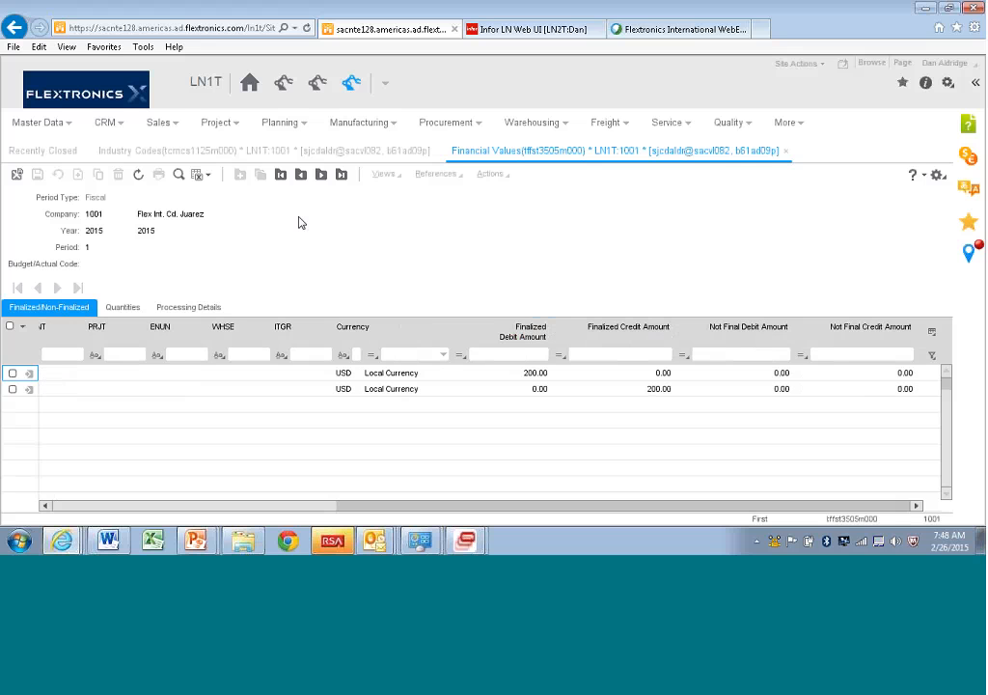
- Quick Export the Financial Values lines straight to an Excel workbook
{"action": "left_click", "coordinate": [197, 173]}
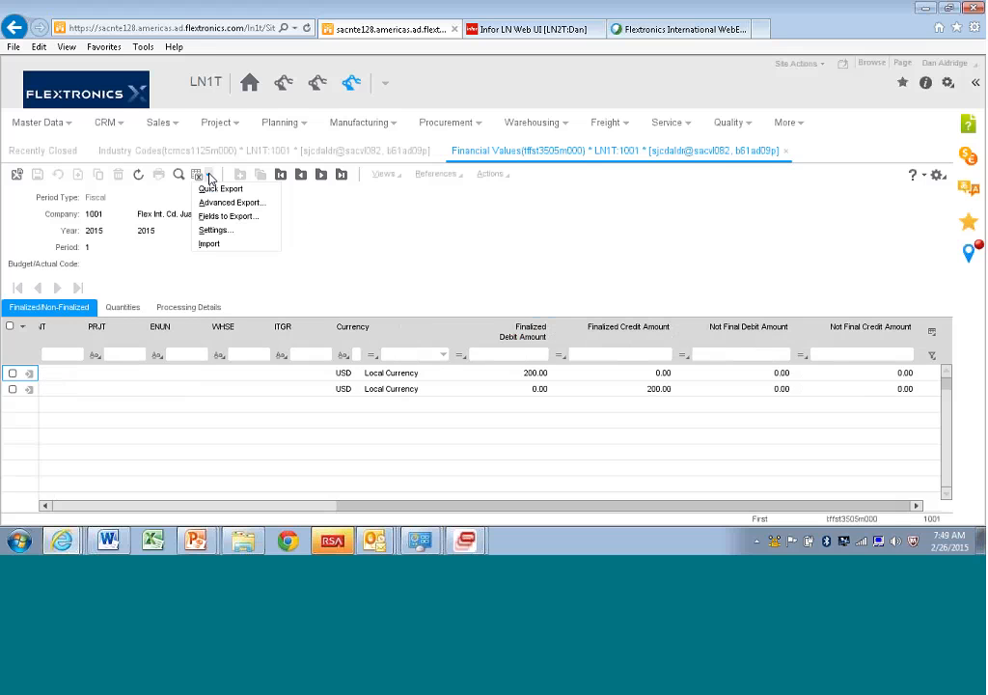
{"action": "left_click", "coordinate": [198, 174]}
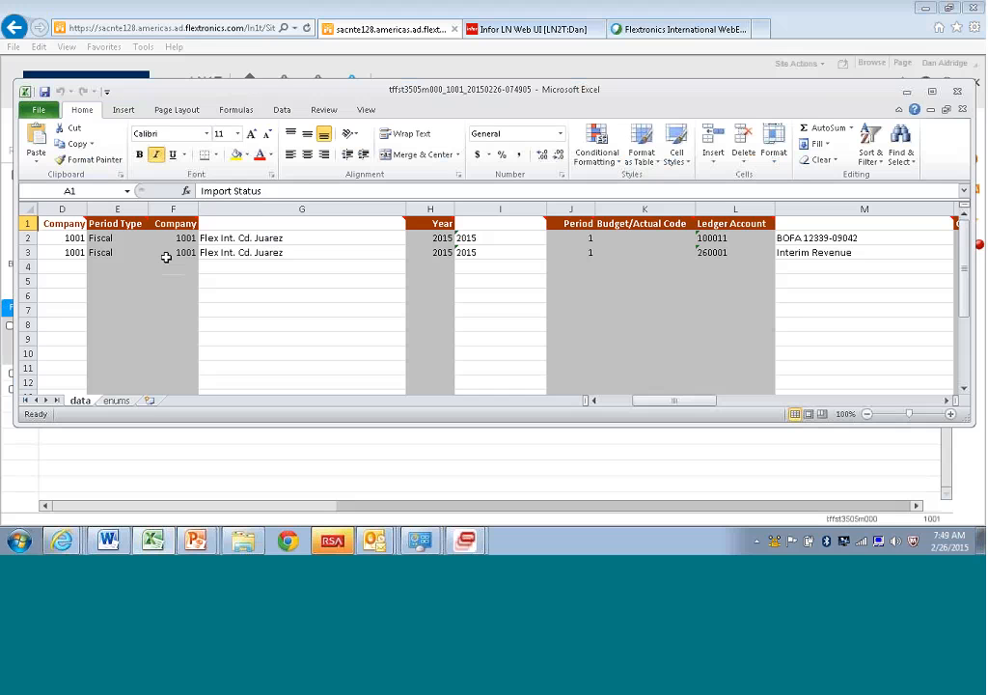
{"action": "mouse_move", "coordinate": [51, 242]}
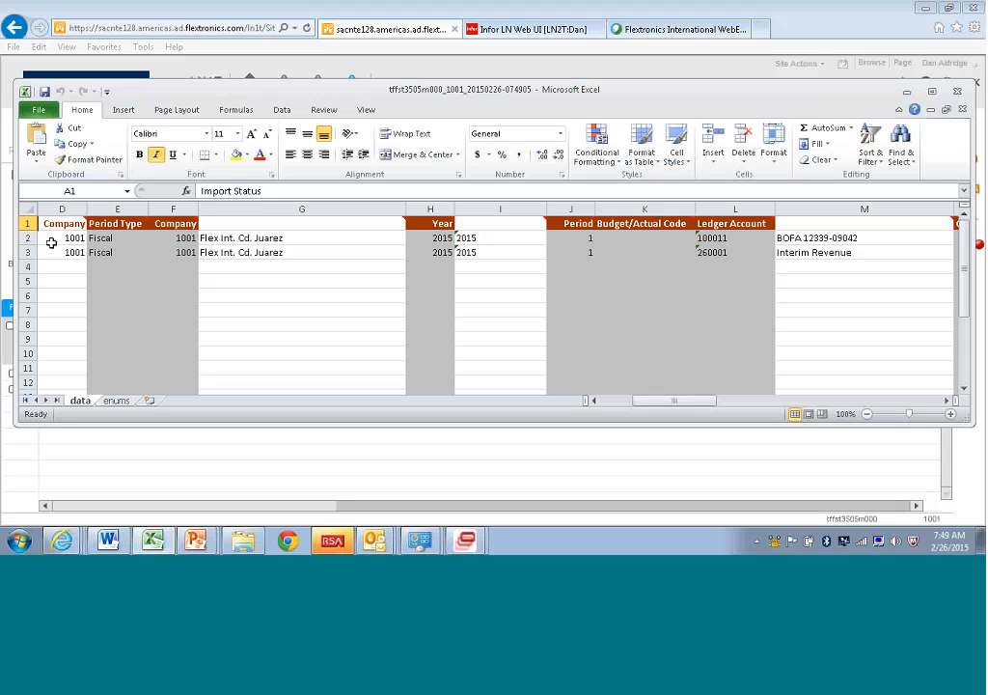
{"action": "mouse_move", "coordinate": [678, 309]}
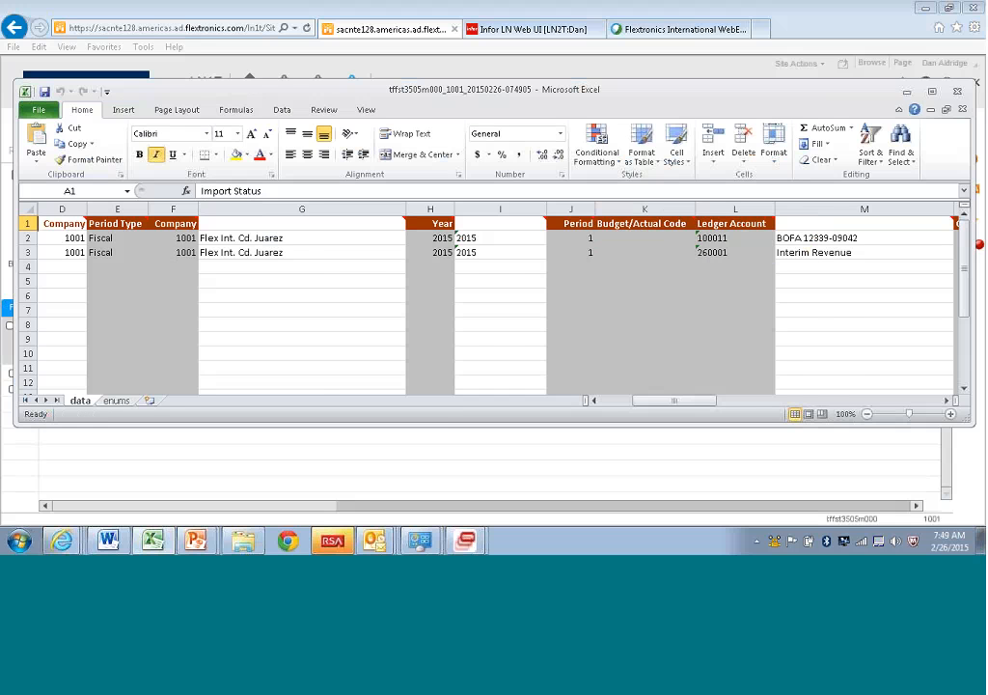
- Scroll the exported workbook right to the Finalized Debit and Credit Amount columns
{"action": "scroll", "scroll_direction": "right", "scroll_amount": 3}
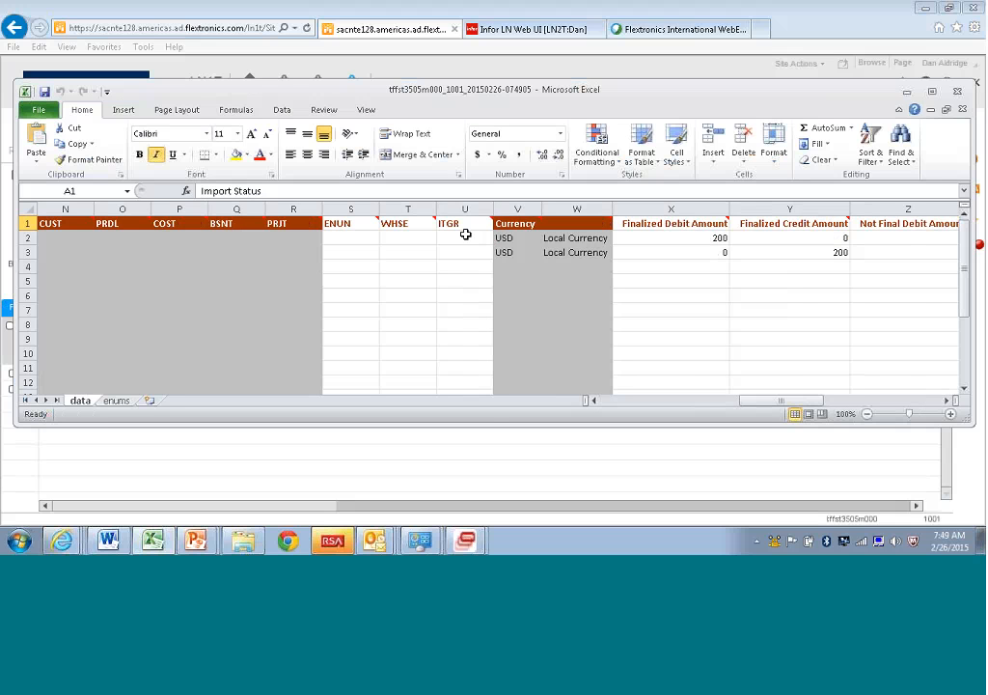
{"action": "scroll", "scroll_direction": "right", "scroll_amount": 3}
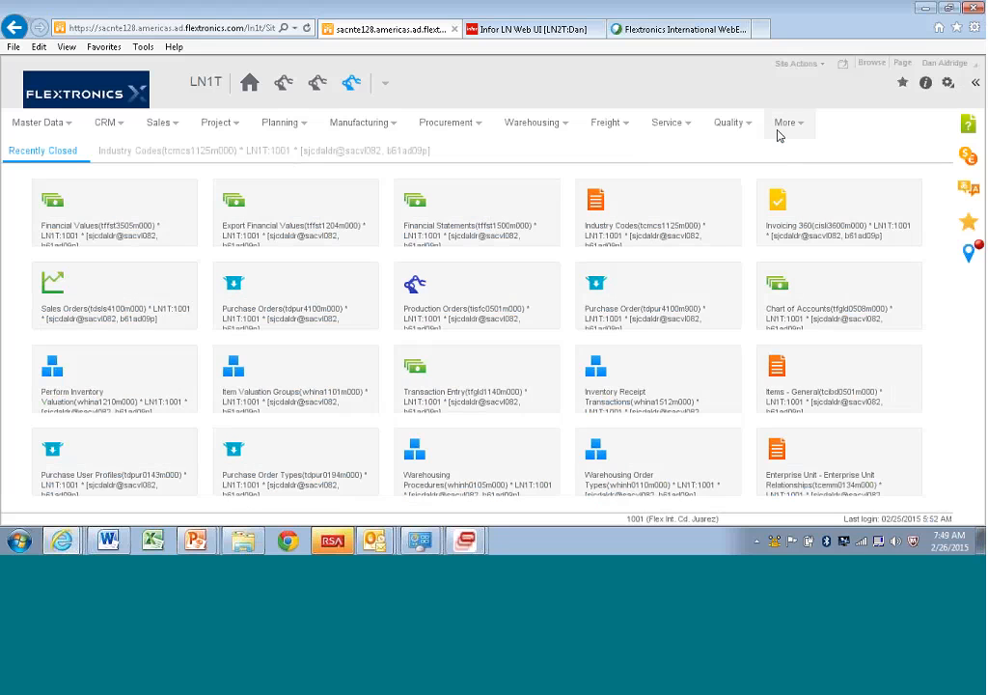
- Open More to reach Financials > Financial Statements > Financial Statement Values
{"action": "left_click", "coordinate": [788, 123]}
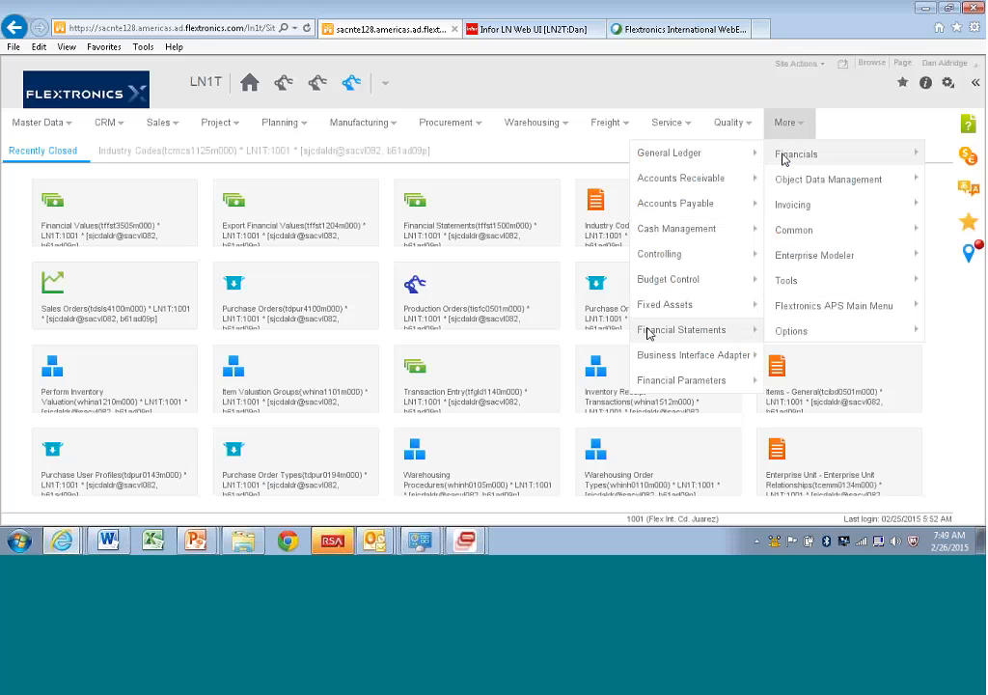
{"action": "mouse_move", "coordinate": [682, 329]}
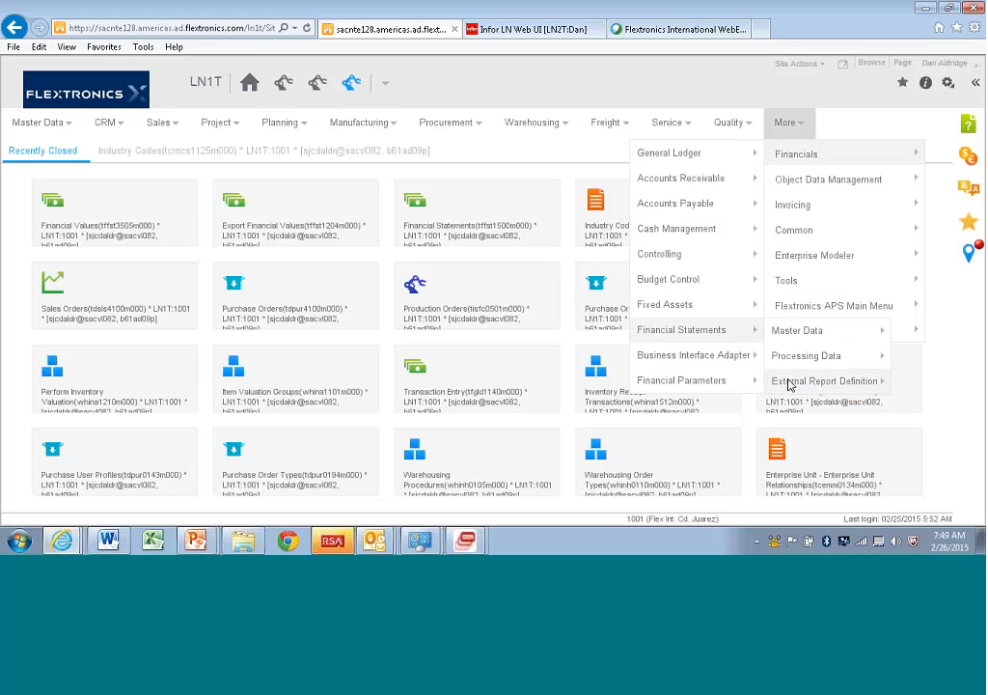
{"action": "mouse_move", "coordinate": [681, 329]}
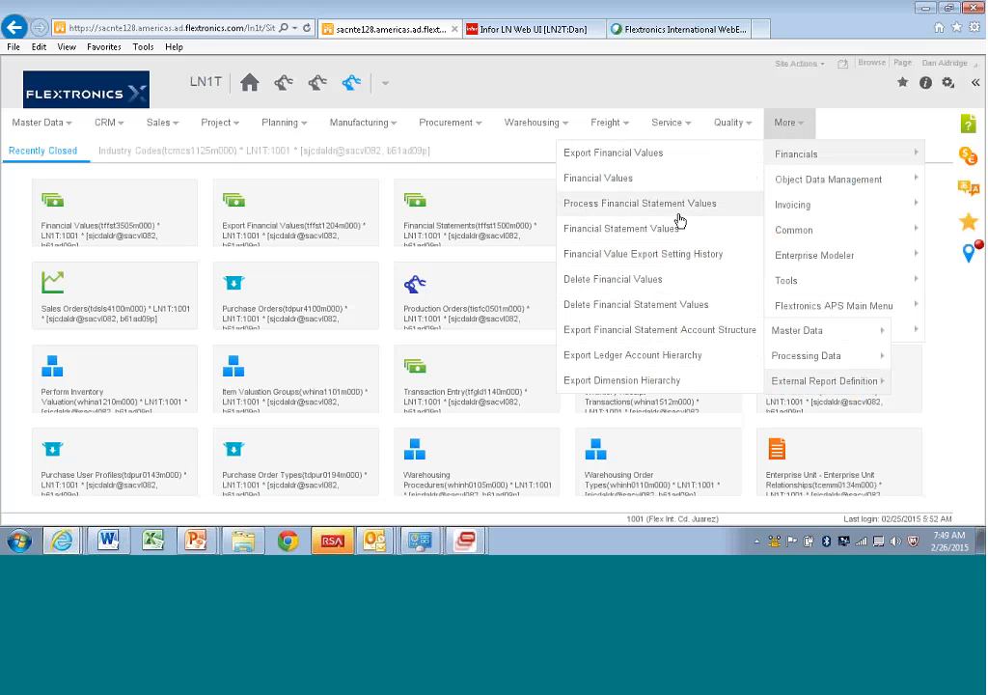
{"action": "mouse_move", "coordinate": [648, 210]}
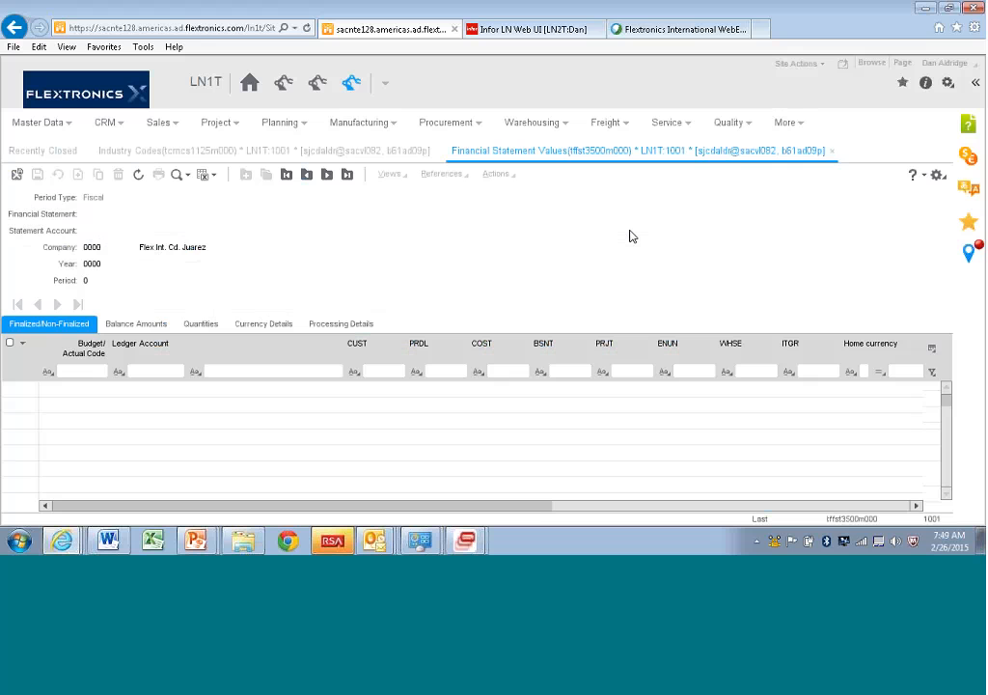
{"action": "left_click", "coordinate": [81, 370]}
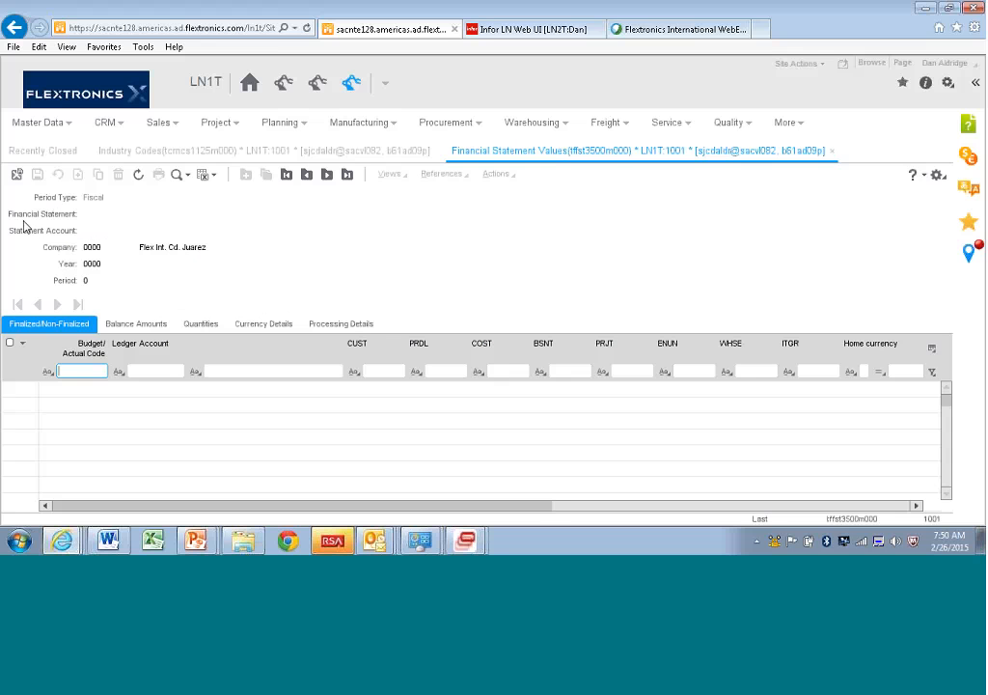
{"action": "mouse_move", "coordinate": [92, 223]}
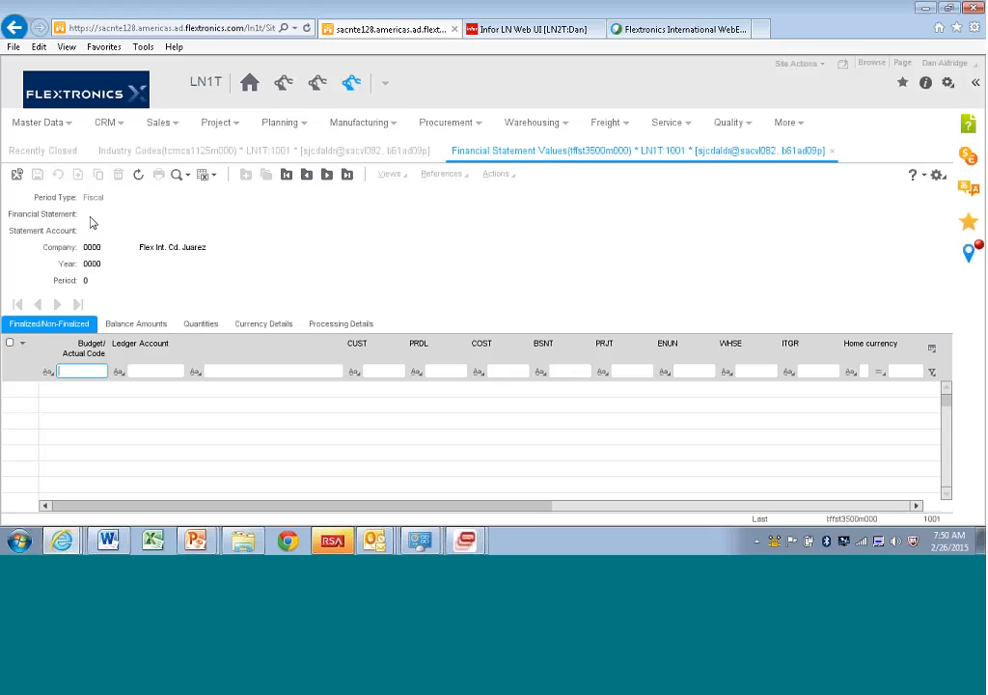
{"action": "mouse_move", "coordinate": [85, 237]}
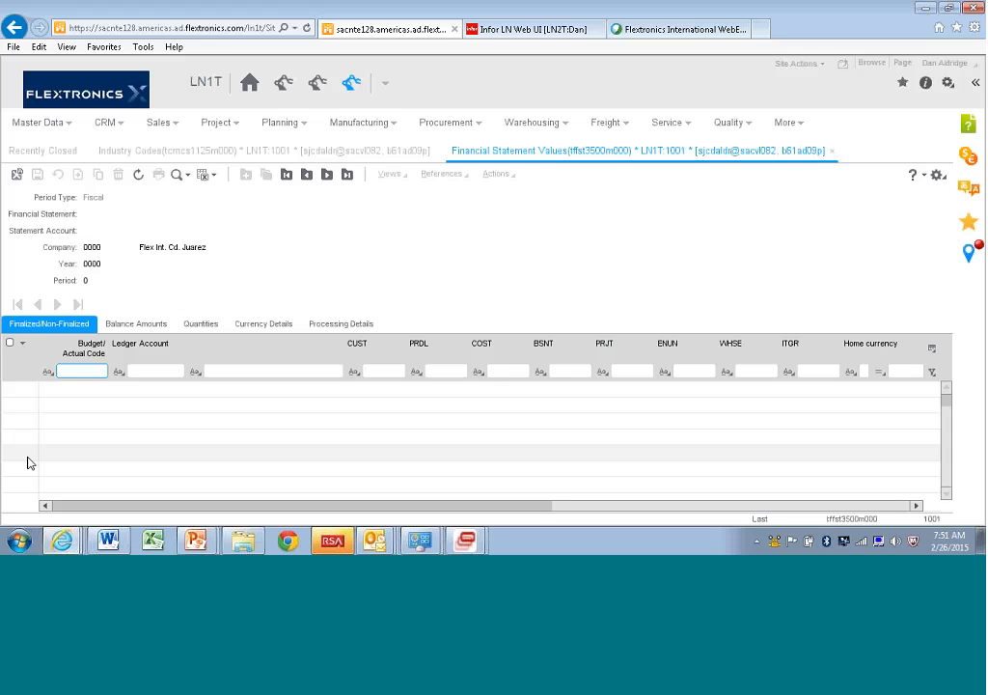
{"action": "mouse_move", "coordinate": [113, 292]}
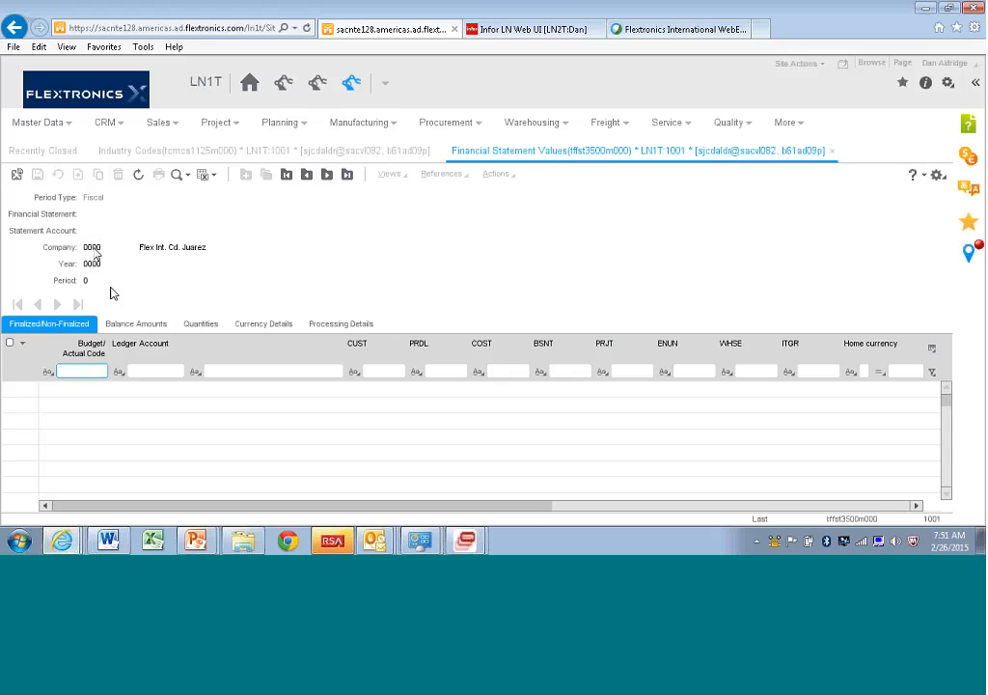